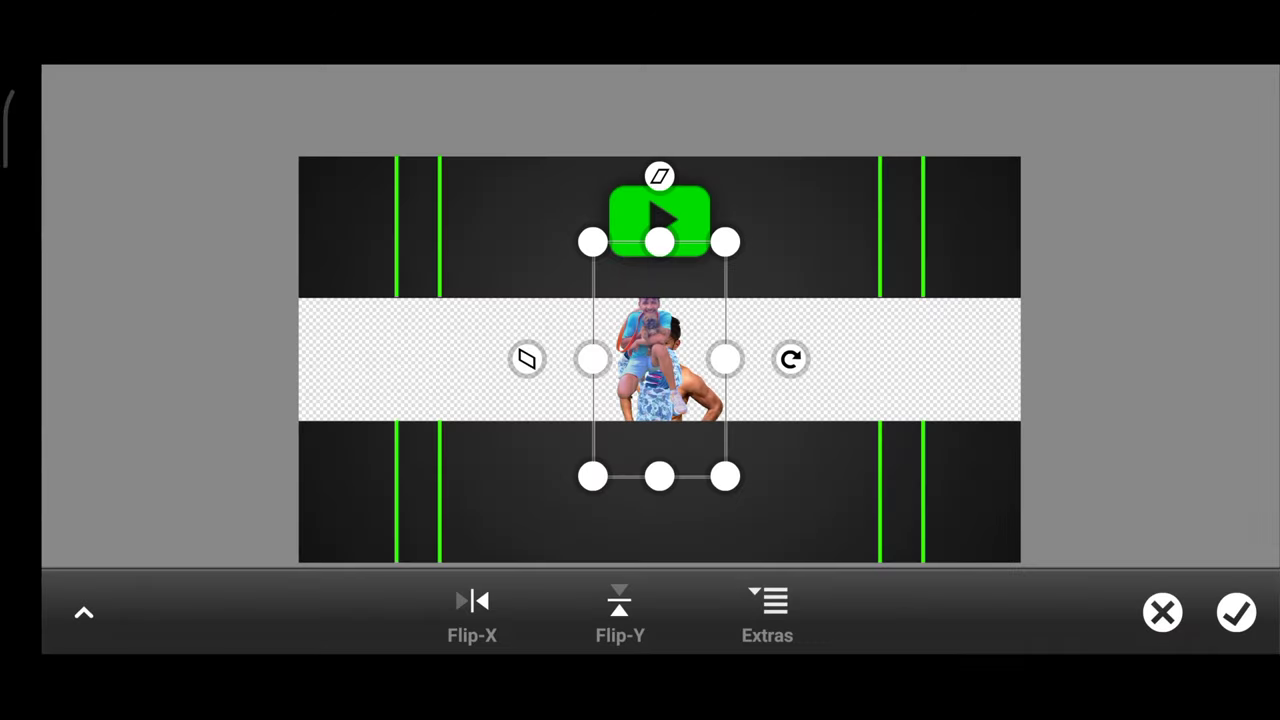
# Place the people cutout and raise its saturation to 26% and contrast to 19%
pyautogui.click(1237, 612)
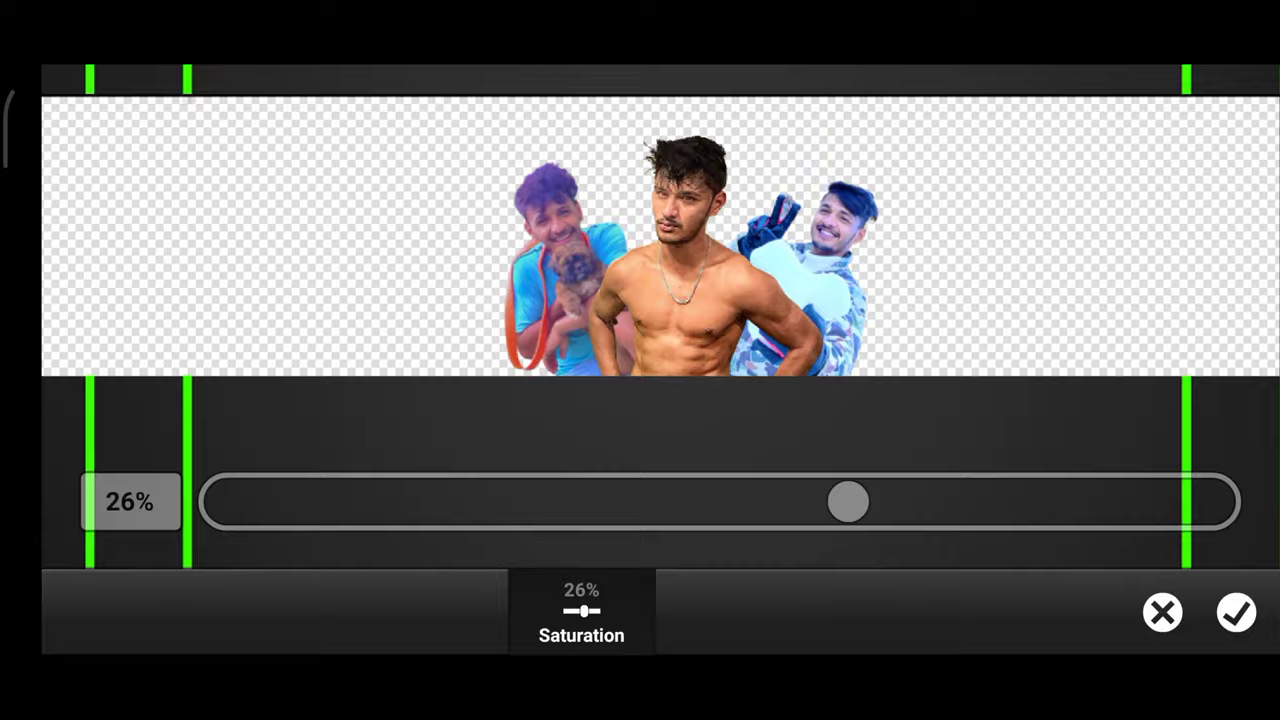
pyautogui.click(656, 612)
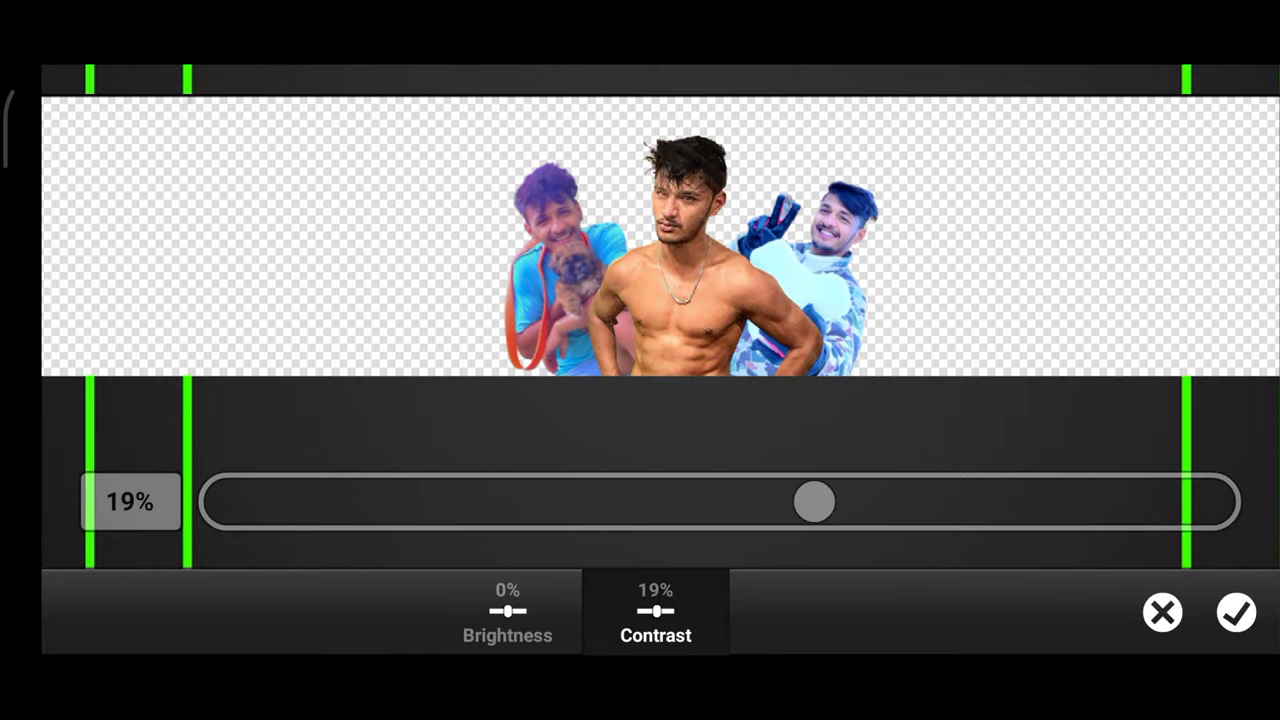
pyautogui.click(821, 102)
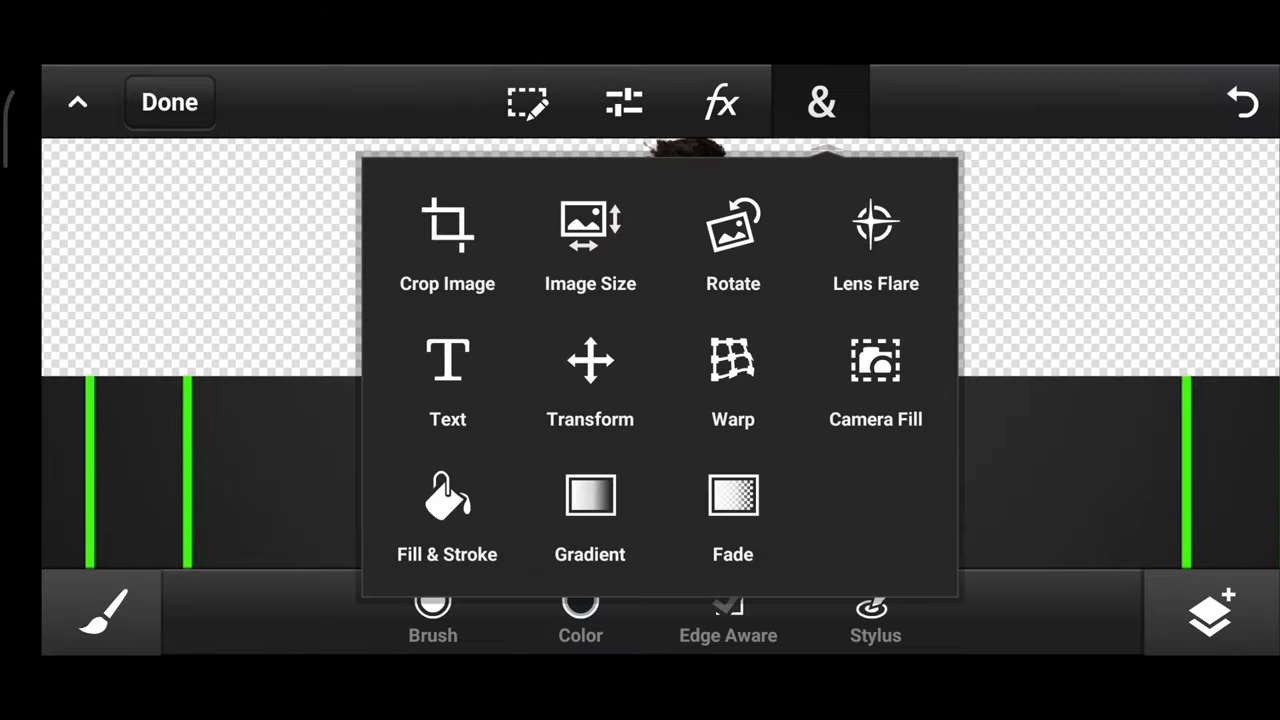
# Apply fill and stroke settings and add large orange VLOGS text
pyautogui.click(875, 380)
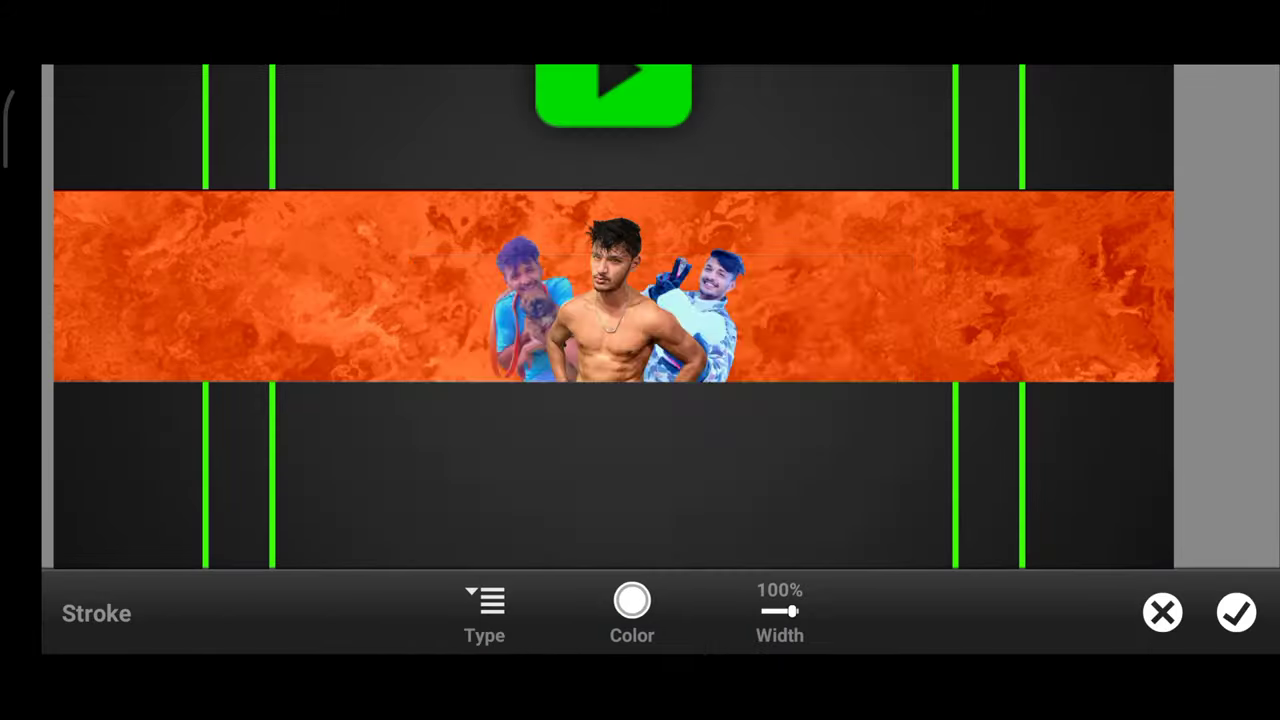
pyautogui.click(632, 610)
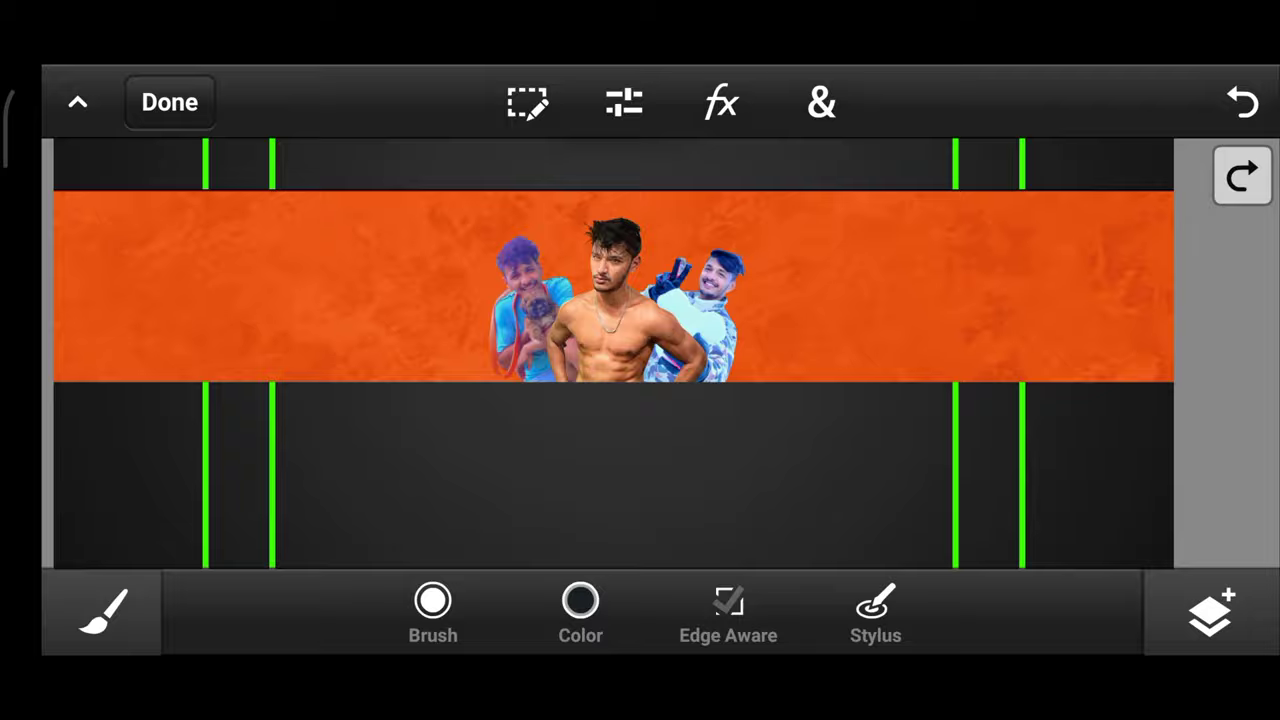
pyautogui.click(1210, 612)
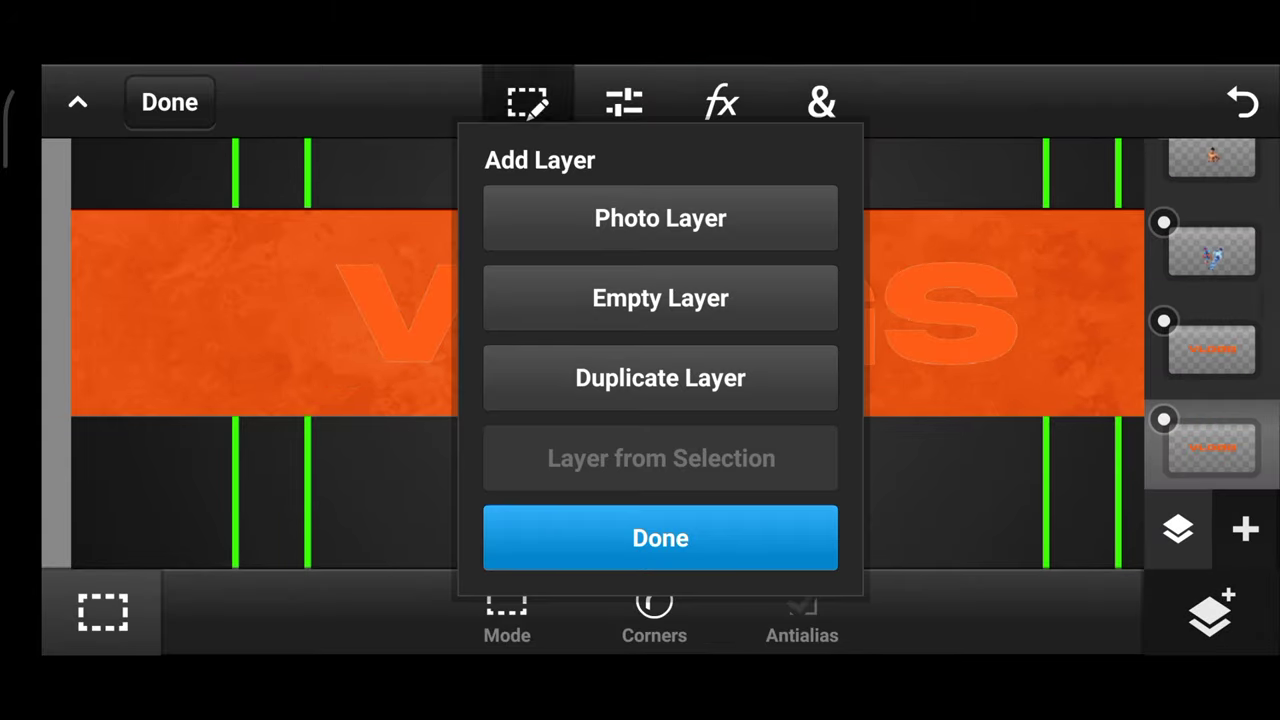
# Insert the white script name as a photo layer and add another image layer
pyautogui.click(660, 538)
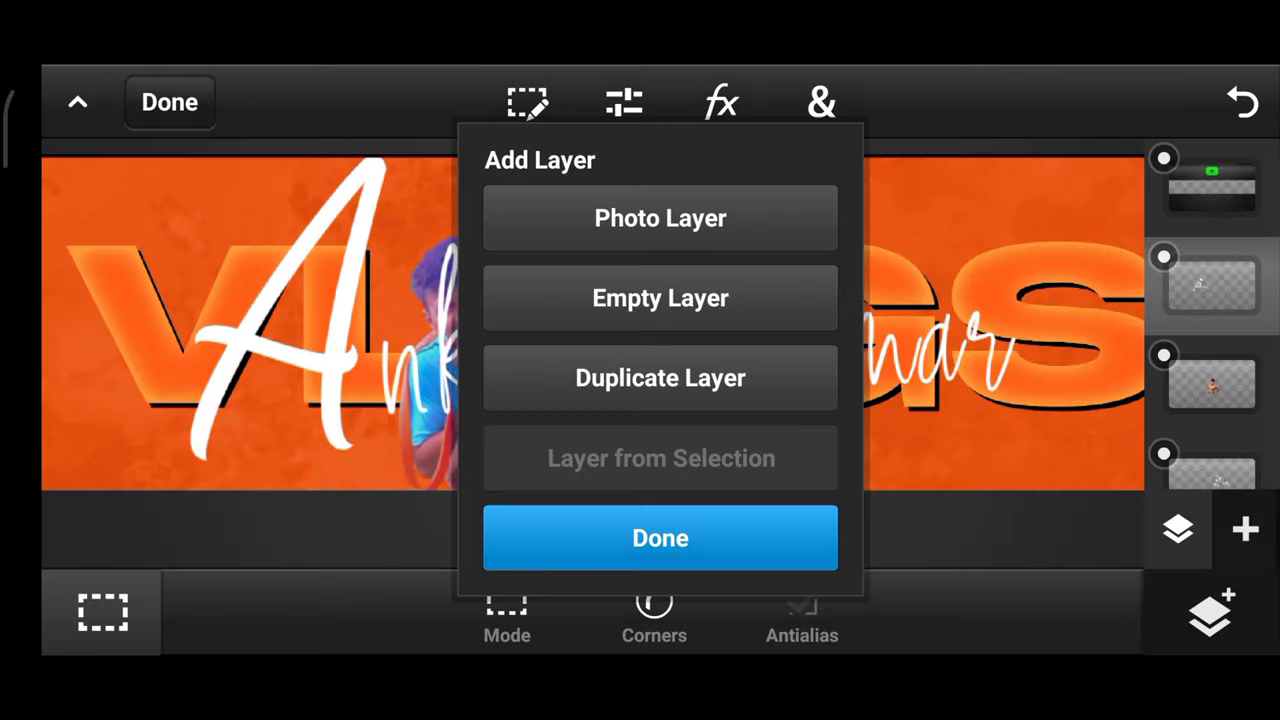
pyautogui.click(660, 218)
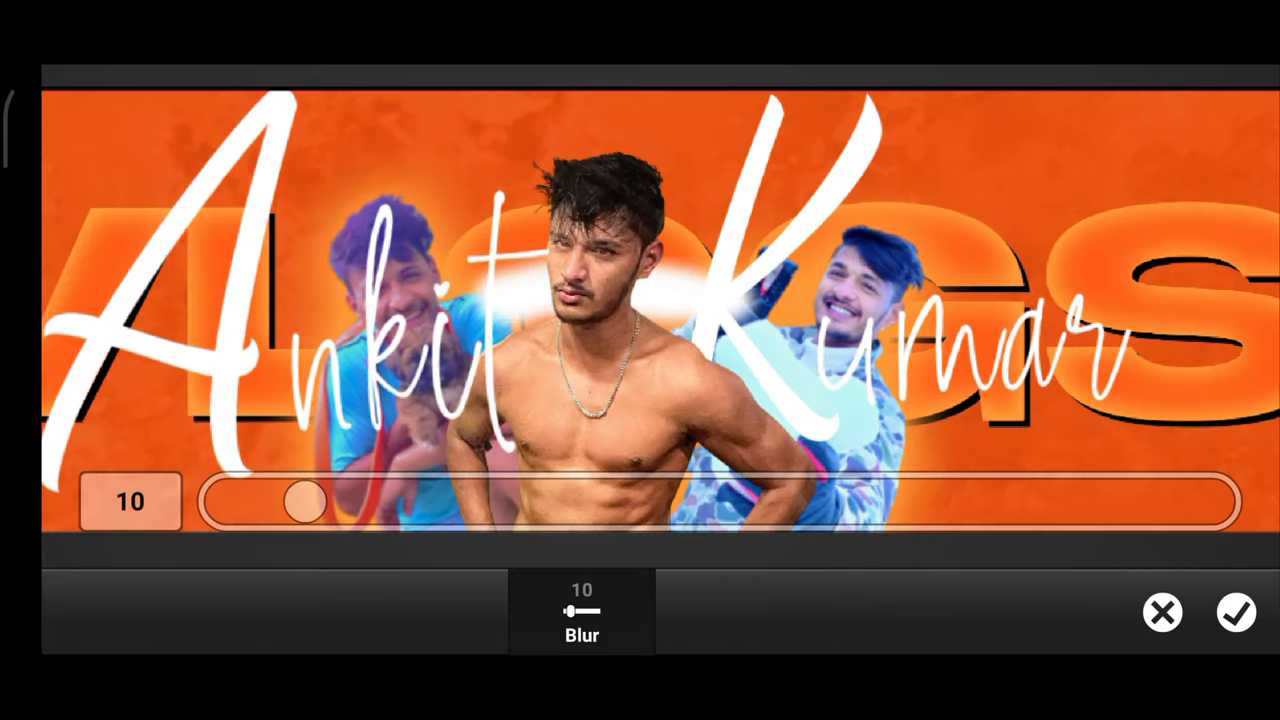
# Apply the blur of 10 to the banner layer
pyautogui.click(1237, 613)
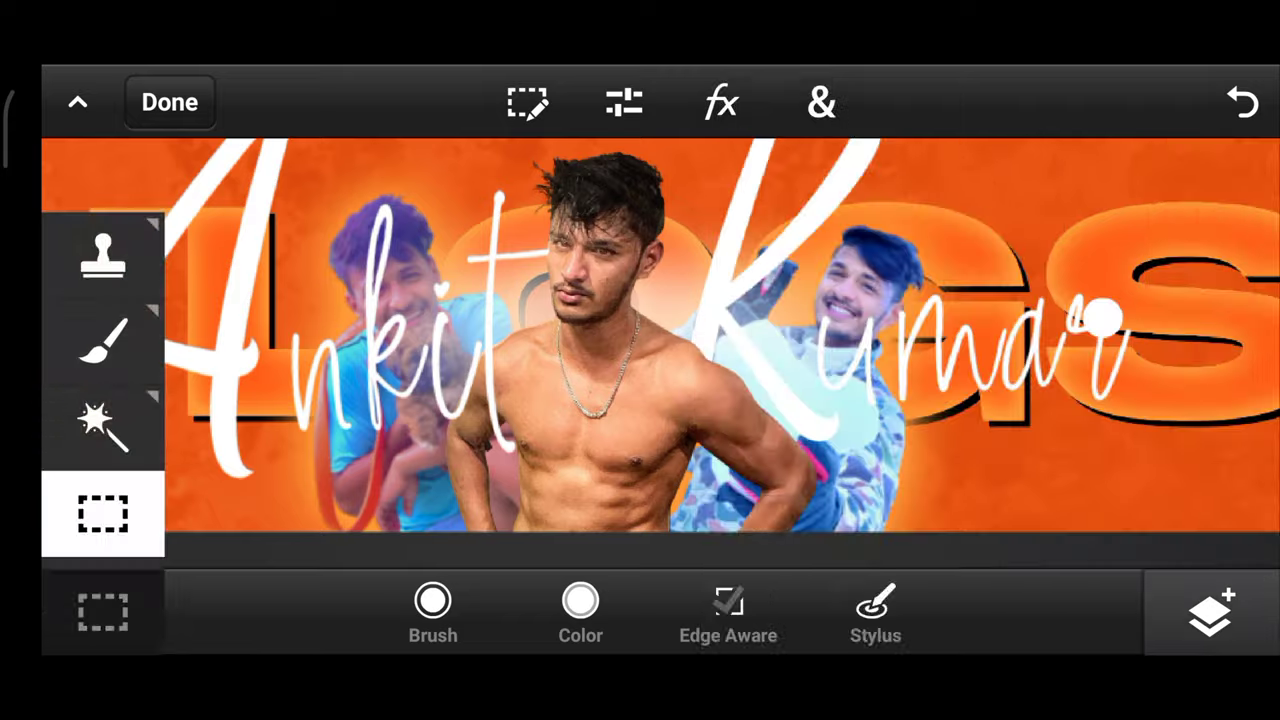
# Import and place the Instagram icon, then import another social icon
pyautogui.click(623, 102)
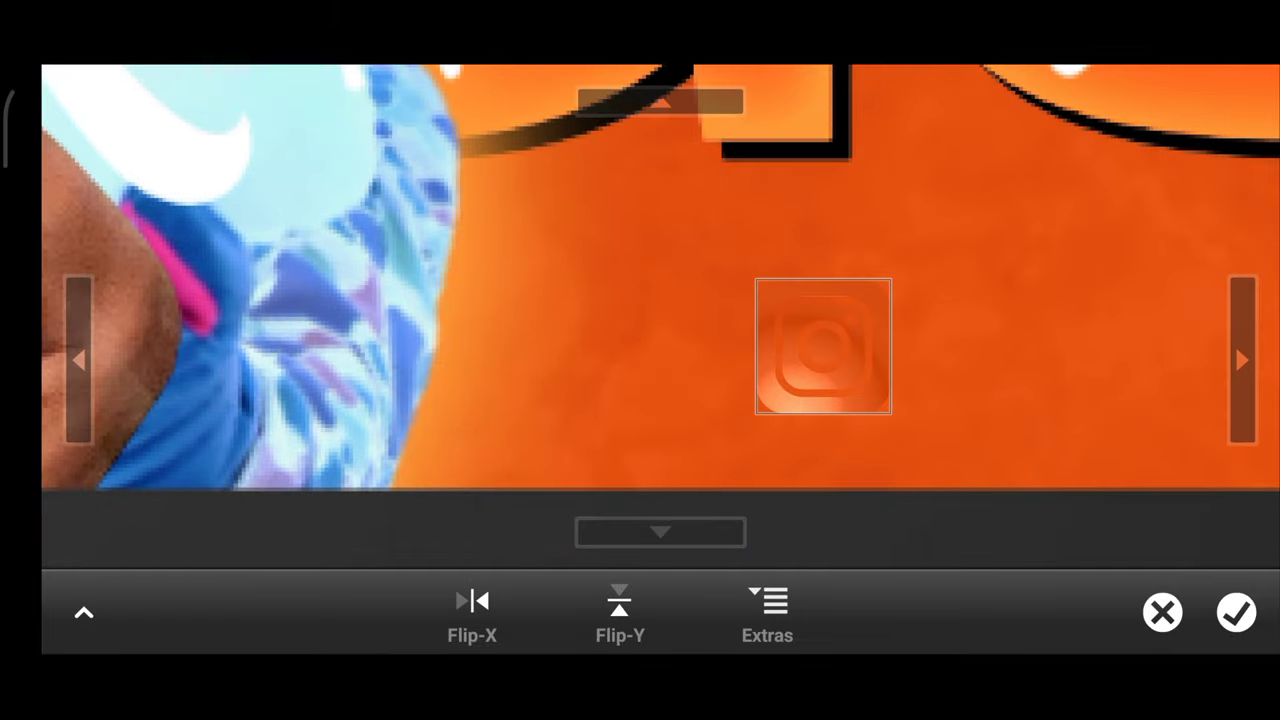
pyautogui.click(767, 613)
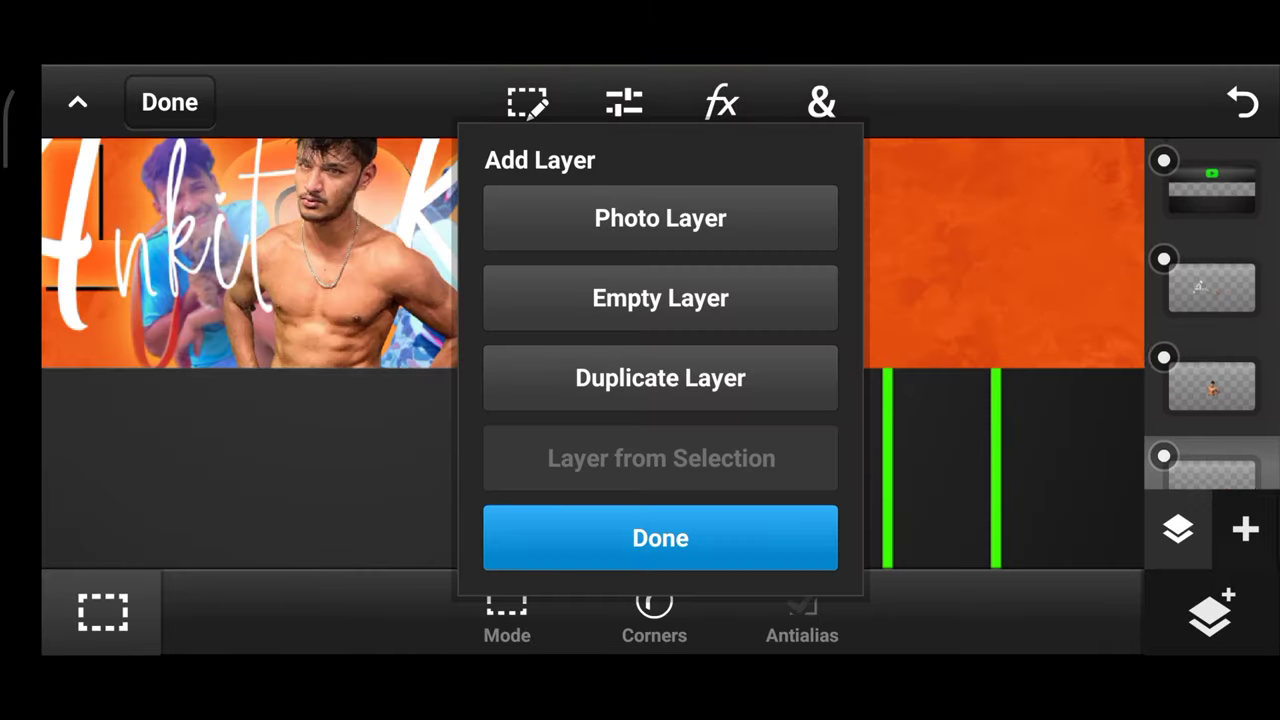
pyautogui.click(660, 537)
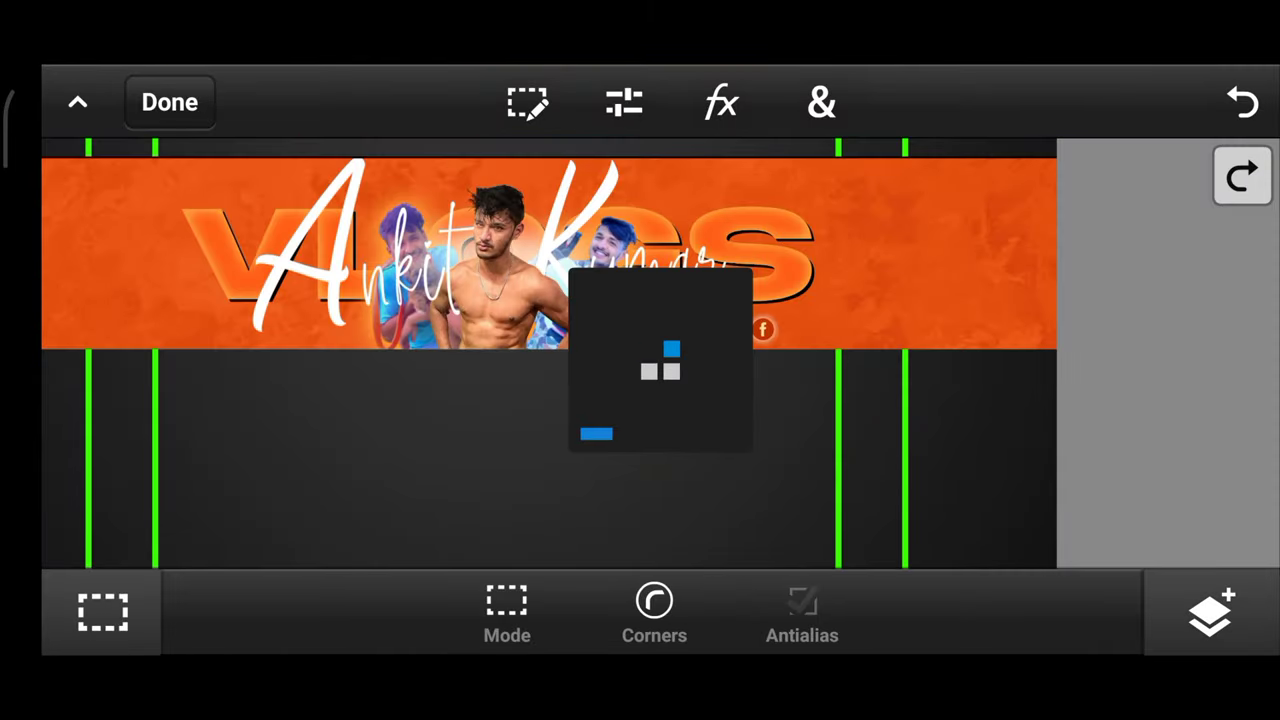